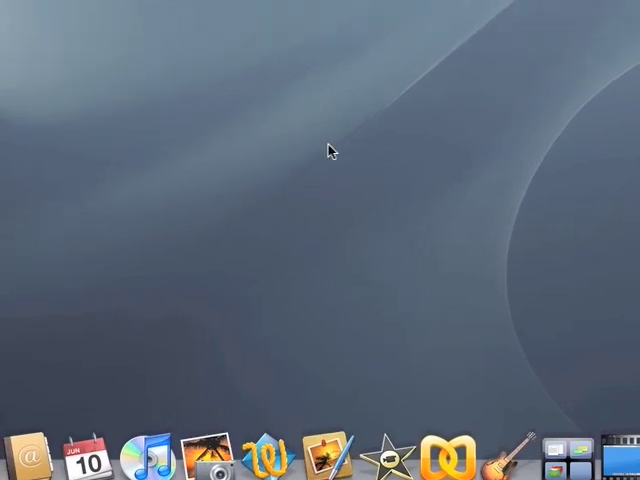
Launch Pixelmator from the Dock so its Welcome window appears
left_click(320, 464)
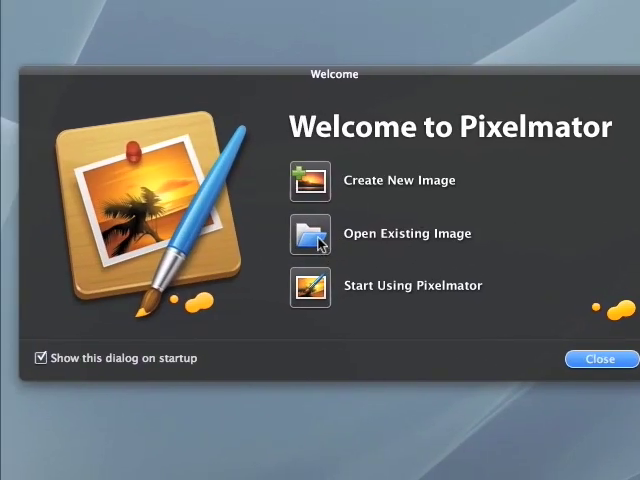
Create a new blank image with width and height of 600 pixels
left_click(310, 180)
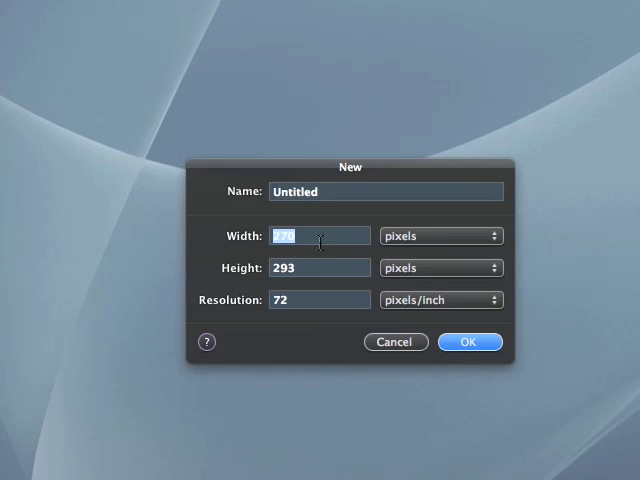
type("600")
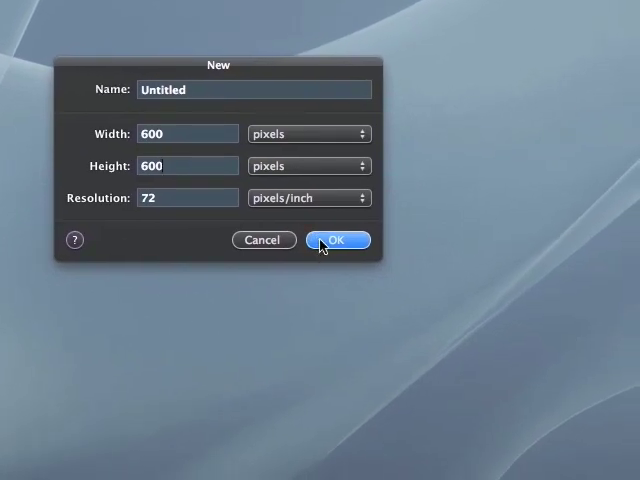
left_click(338, 240)
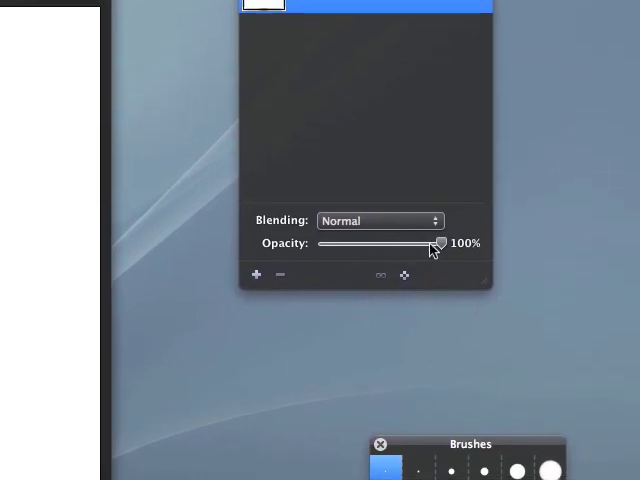
Drag the background layer's Opacity slider down toward 0% so the canvas becomes transparent
left_click_drag(440, 244, 432, 240)
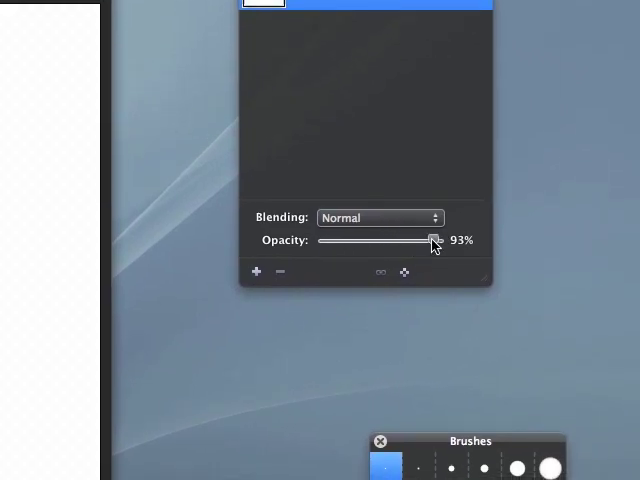
left_click_drag(432, 240, 330, 244)
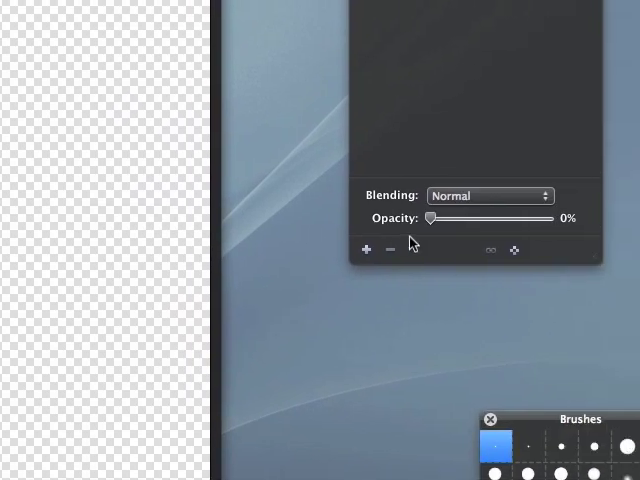
left_click_drag(434, 216, 352, 236)
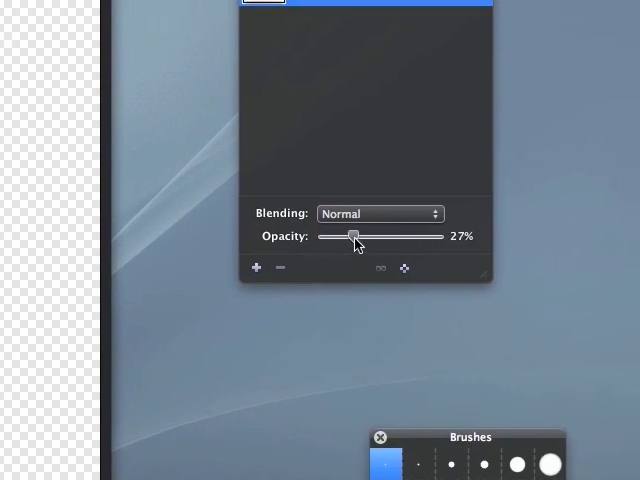
left_click_drag(352, 236, 428, 244)
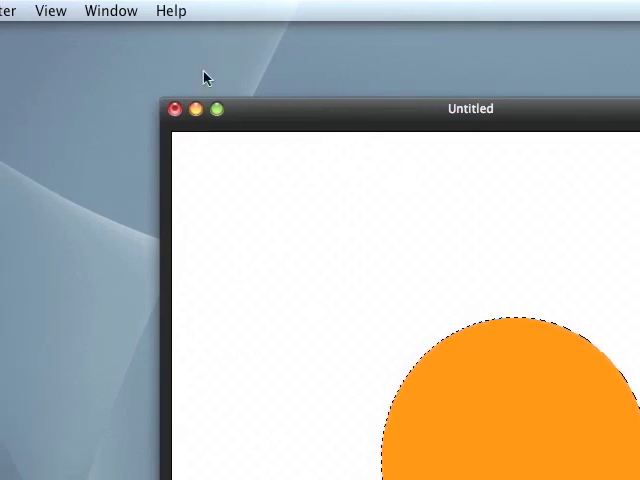
left_click(308, 12)
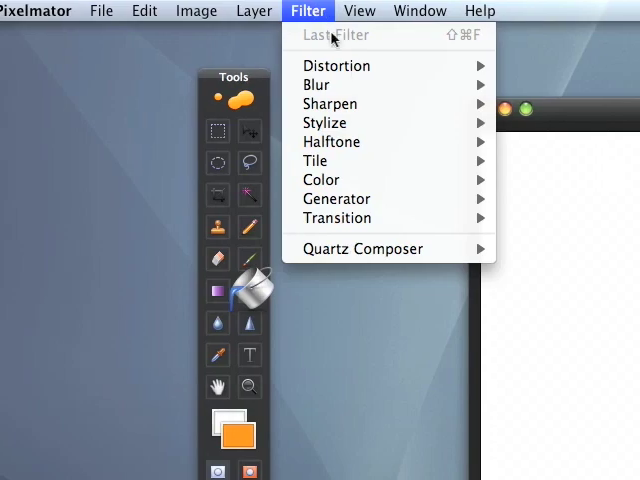
mouse_move(336, 64)
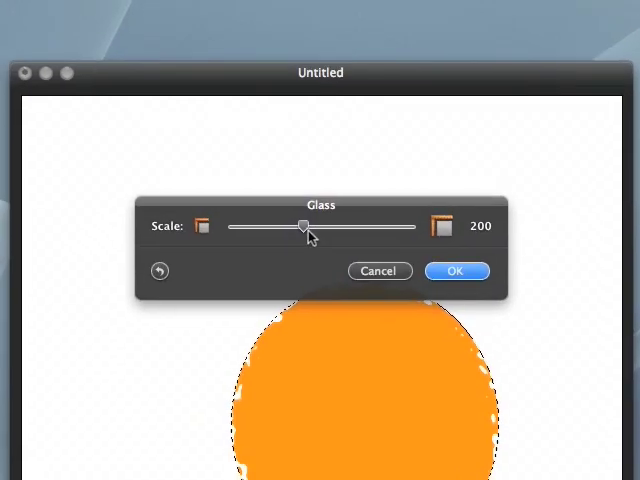
left_click_drag(304, 228, 324, 240)
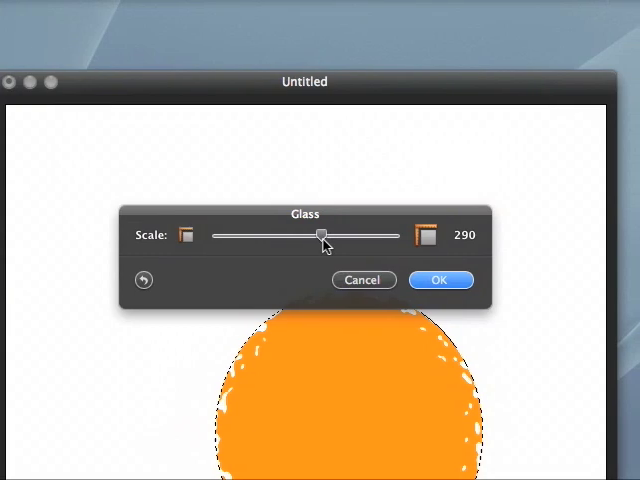
left_click_drag(322, 240, 264, 232)
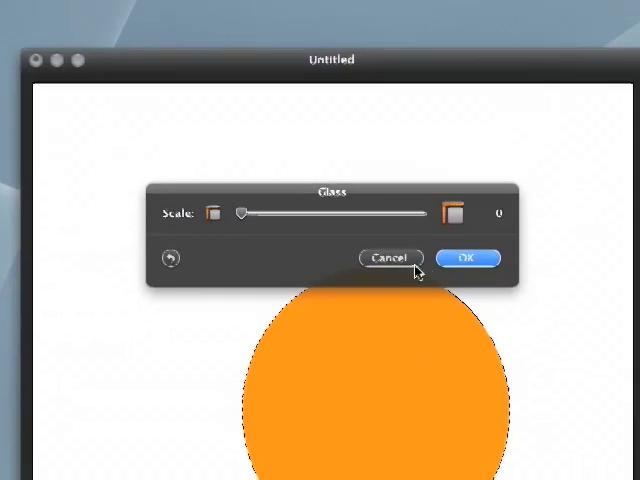
left_click(290, 12)
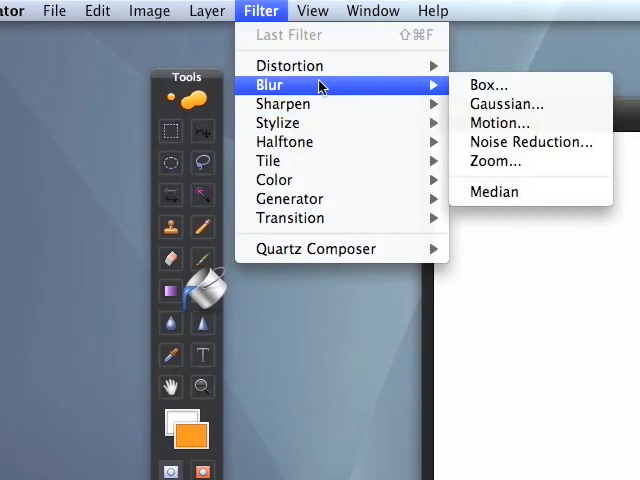
left_click(500, 122)
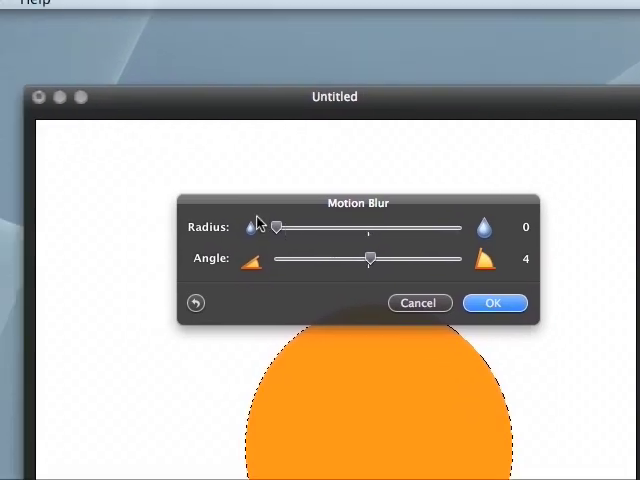
left_click_drag(270, 228, 330, 228)
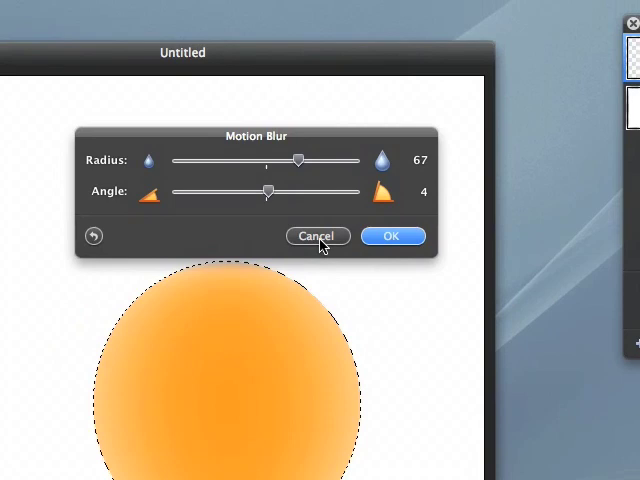
left_click(318, 236)
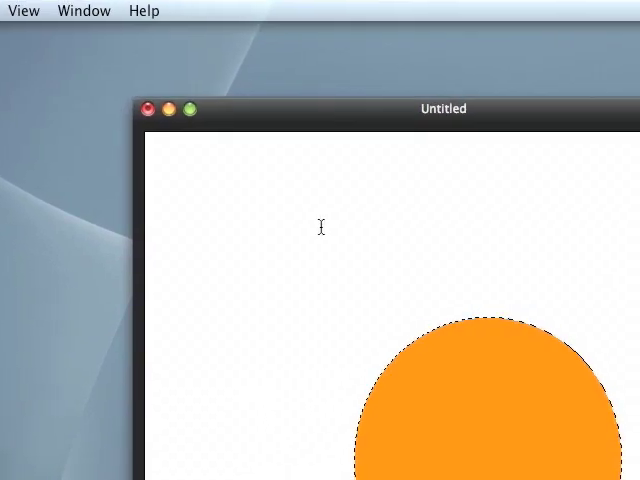
Add a text layer reading 'This is a test' above the circle and enlarge its font size
left_click_drag(442, 108, 316, 60)
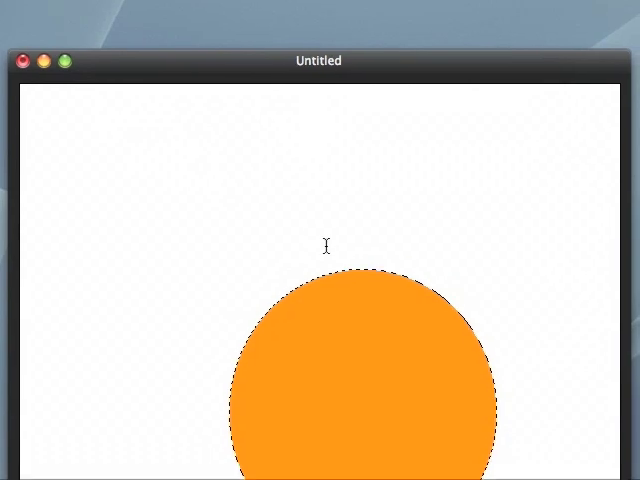
type("This is")
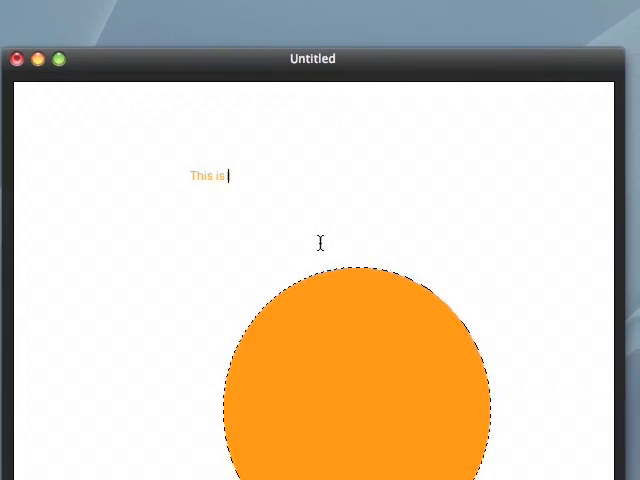
type("a test")
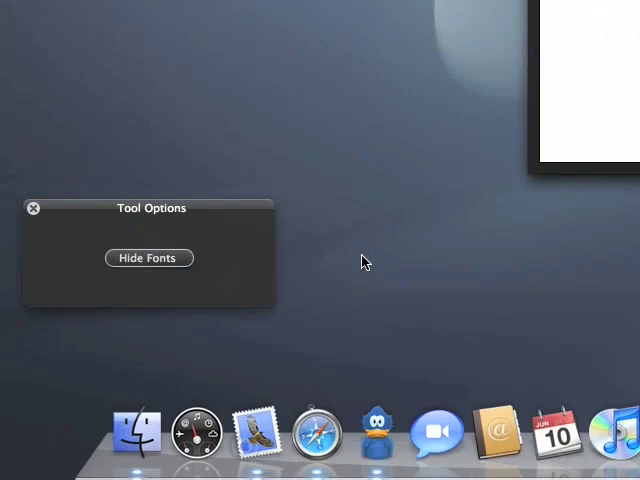
left_click(148, 256)
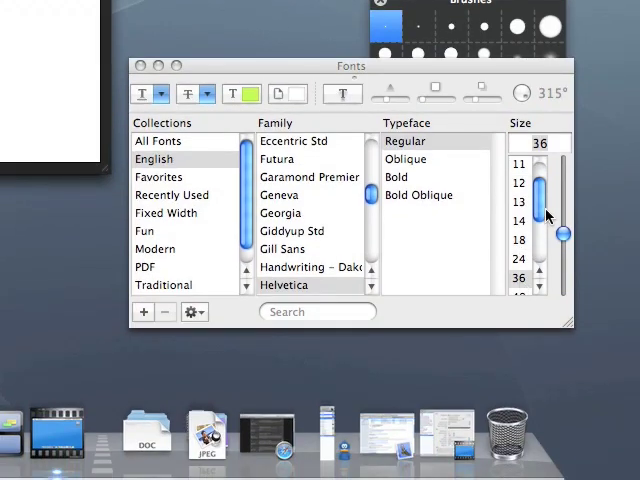
left_click_drag(564, 232, 564, 228)
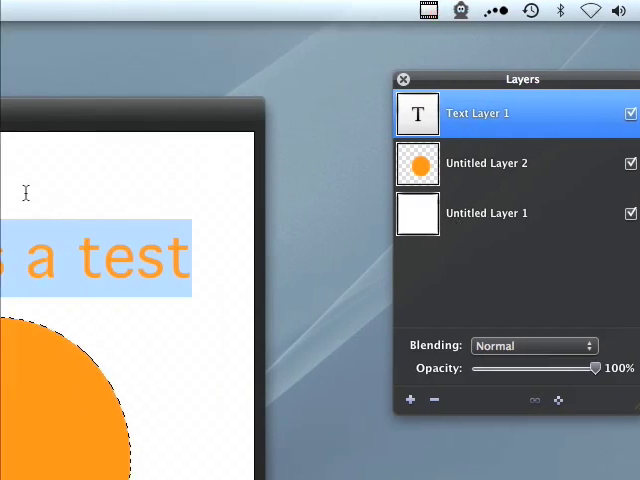
left_click(306, 12)
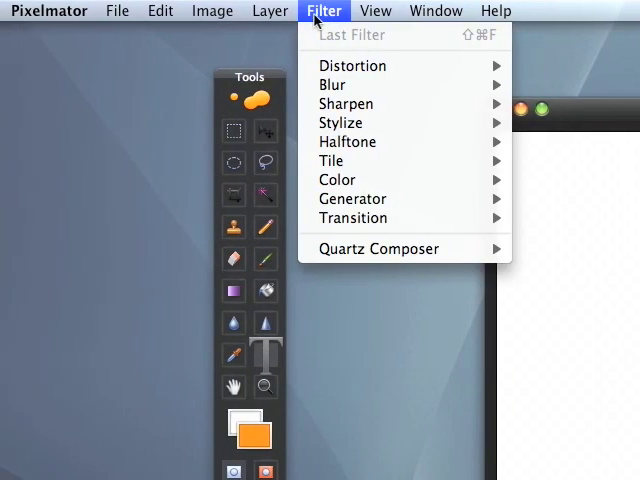
left_click(312, 12)
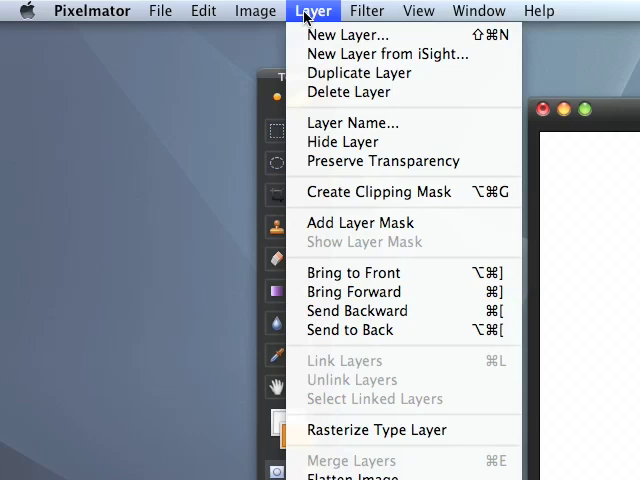
left_click(256, 12)
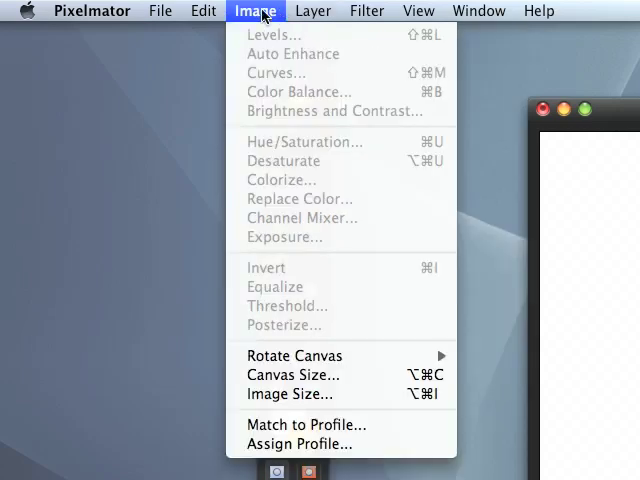
left_click(204, 12)
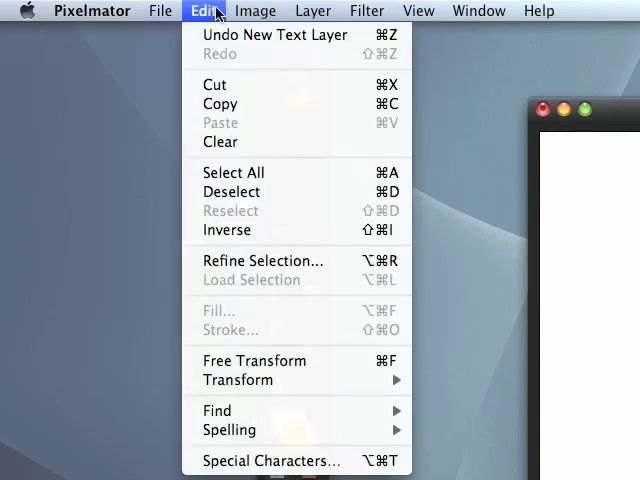
left_click(160, 12)
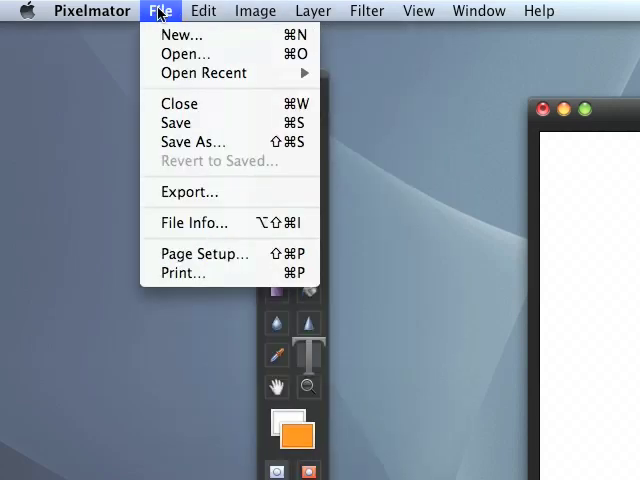
left_click(92, 12)
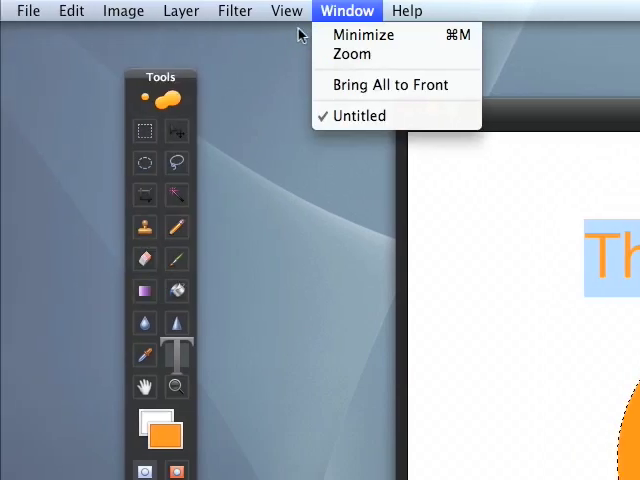
left_click(360, 116)
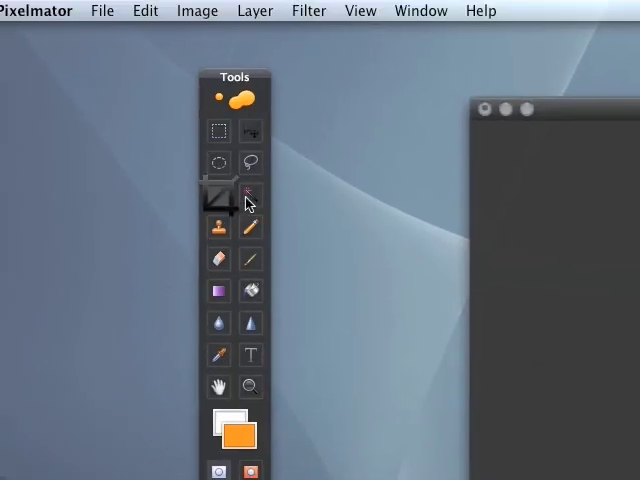
Commit the marked crop area and confirm, shrinking the canvas around the circle
left_click(216, 196)
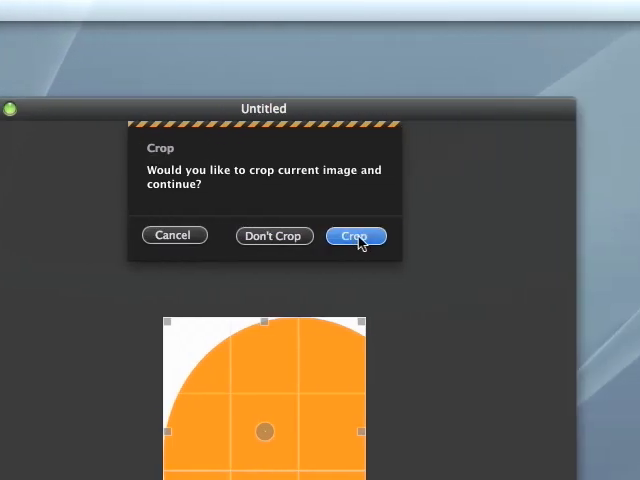
left_click(356, 236)
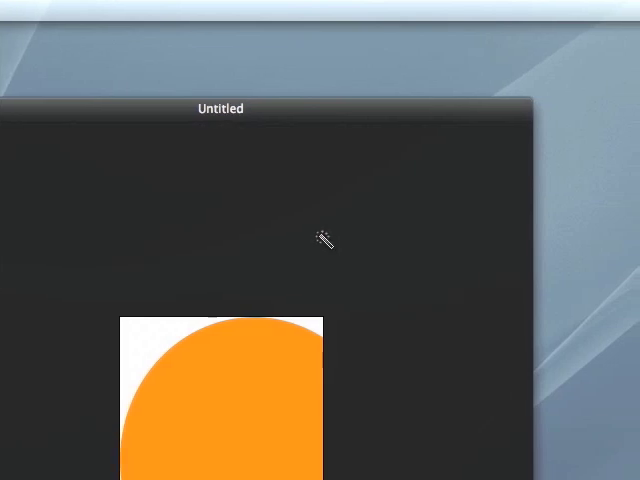